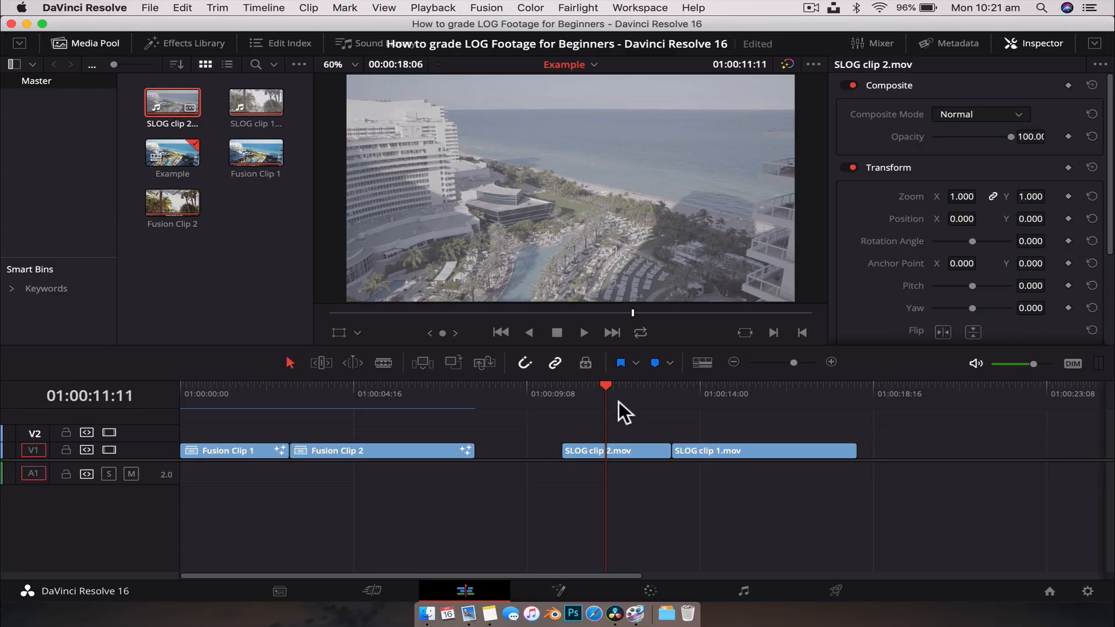
- Review both SLOG clips, then grade aerial clip 2 on the Color page with nodes shown
left_click(786, 394)
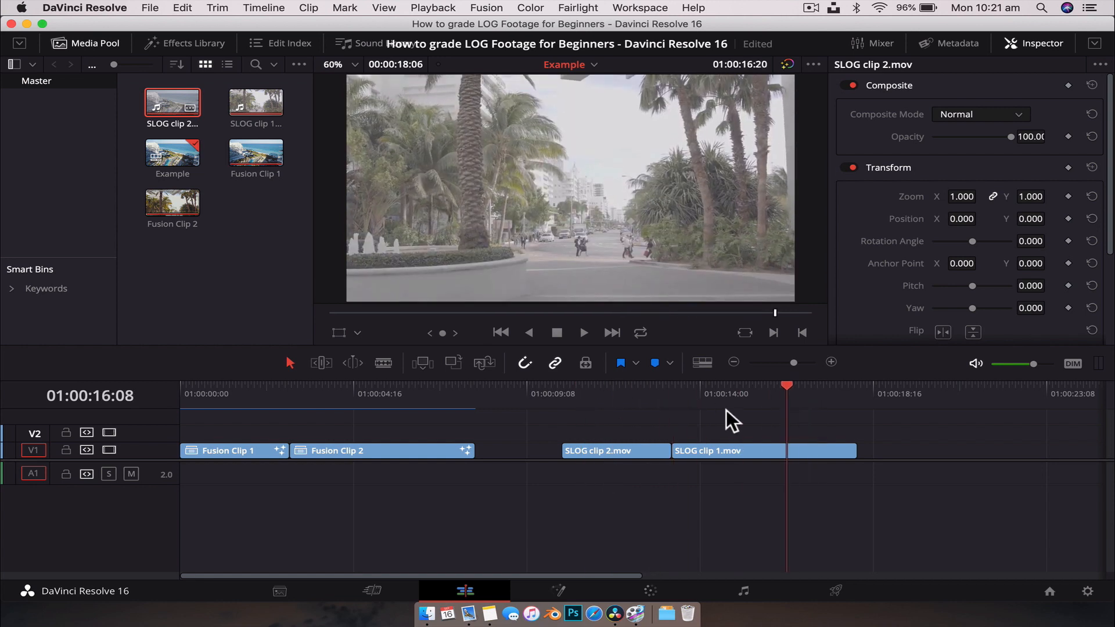
left_click(640, 393)
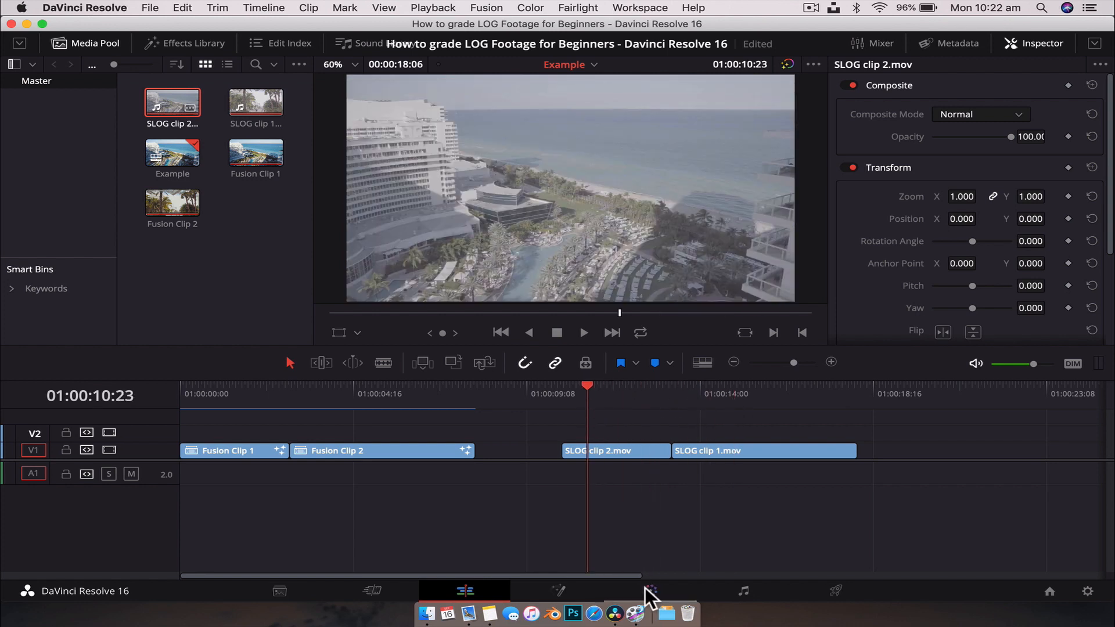
left_click(649, 591)
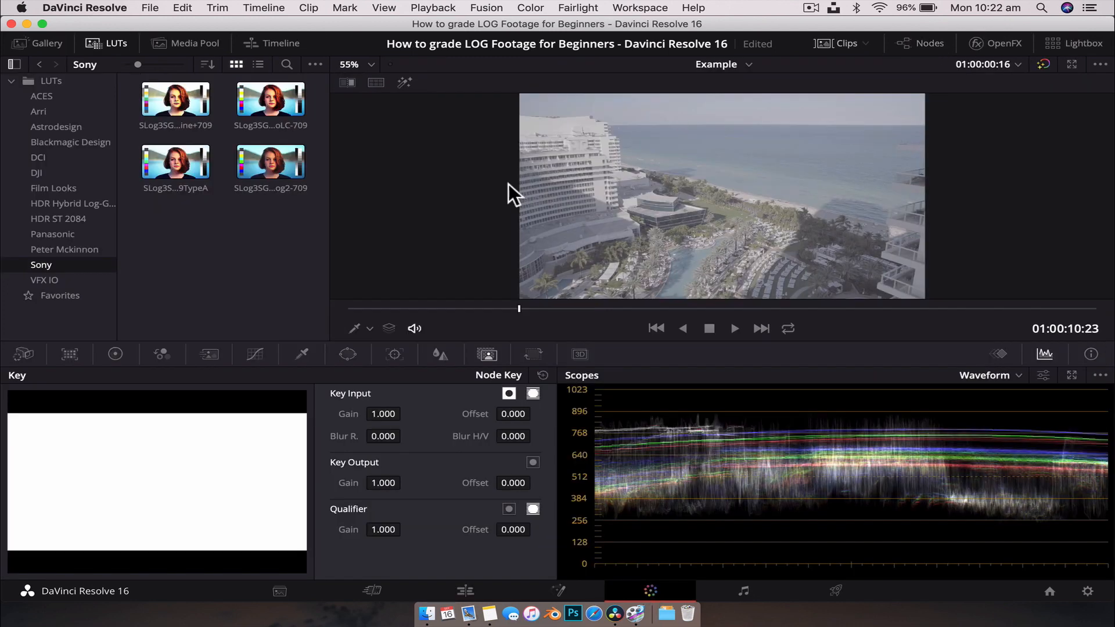
left_click(919, 43)
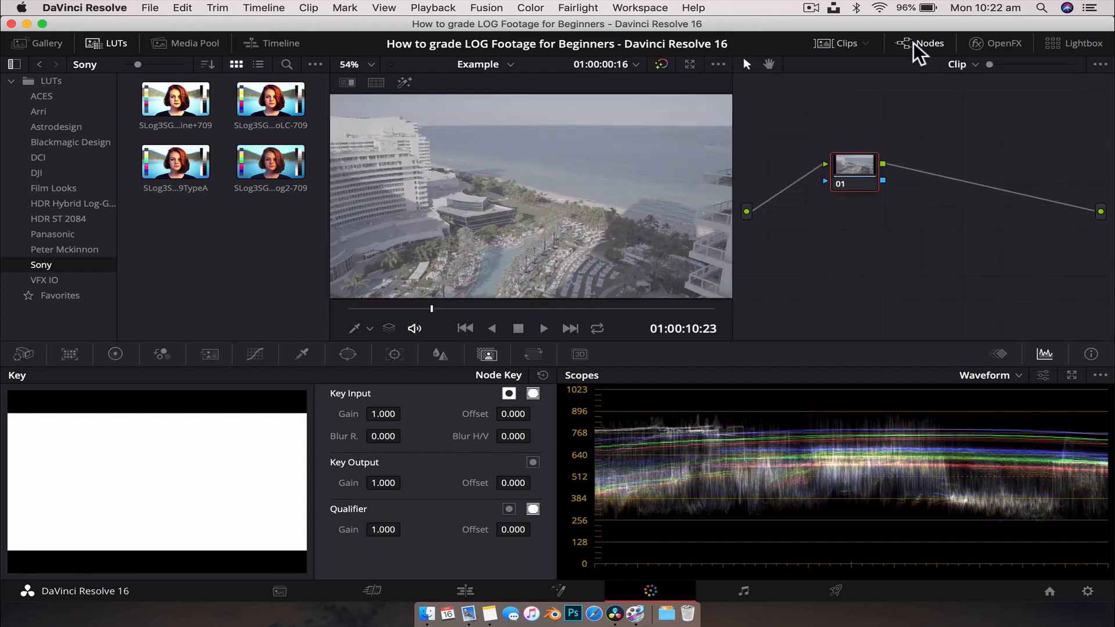
mouse_move(243, 276)
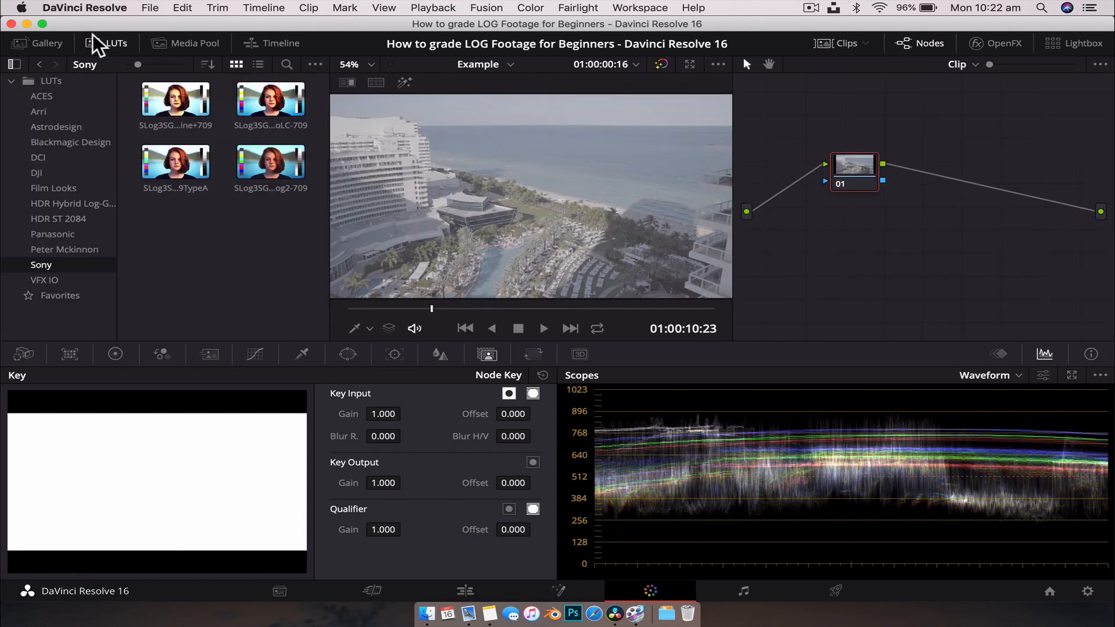
- Browse the Blackmagic Design, HDR ST 2084 and Panasonic LUT folders
left_click(70, 142)
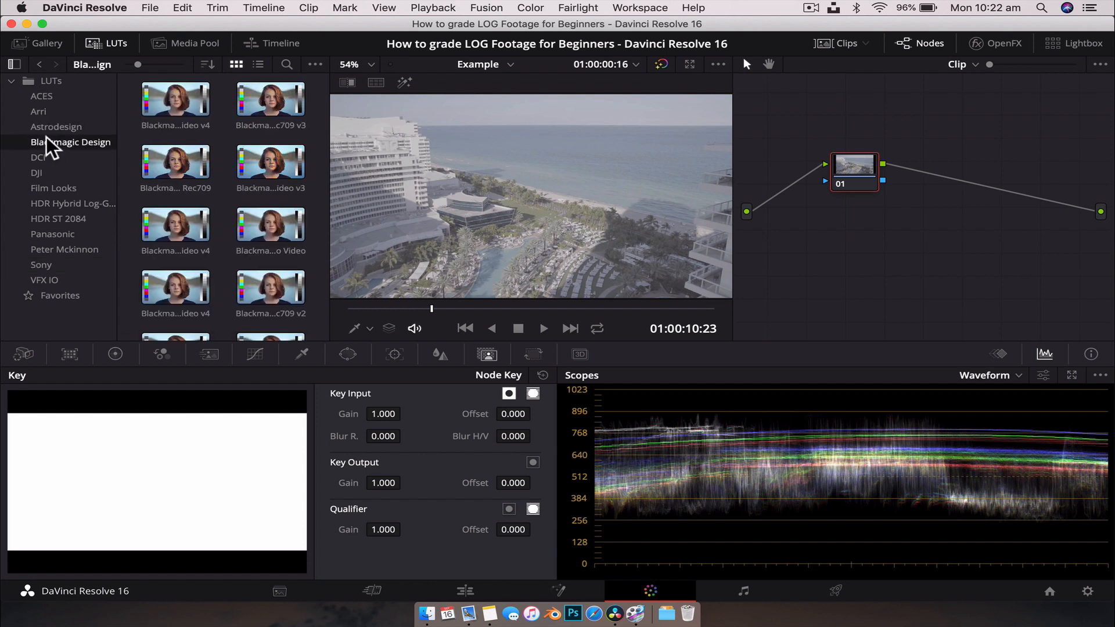
left_click(58, 218)
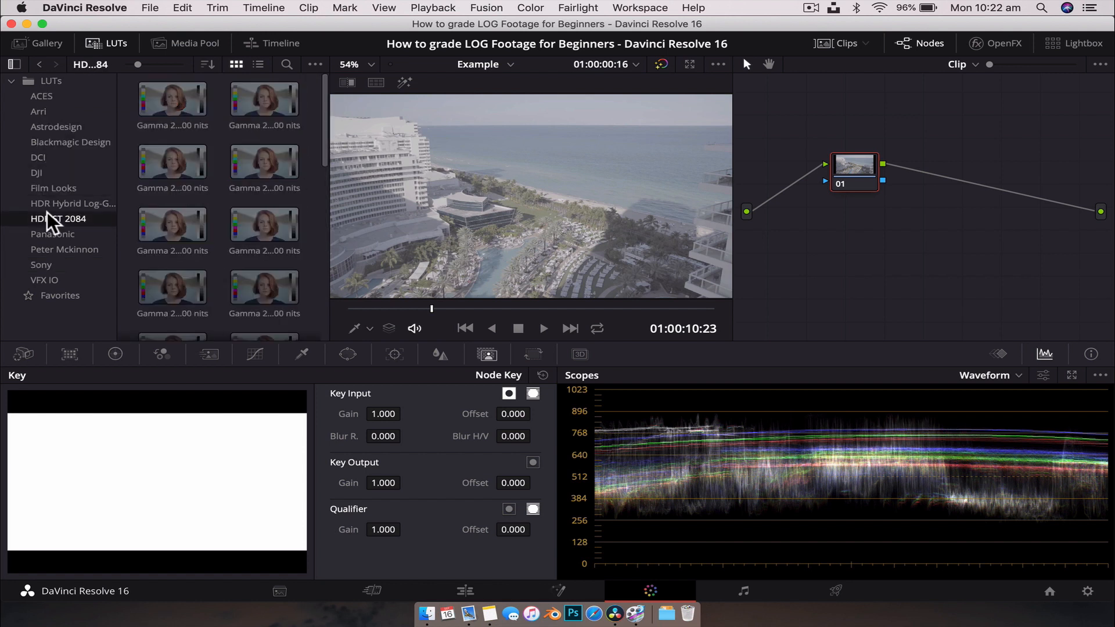
left_click(52, 234)
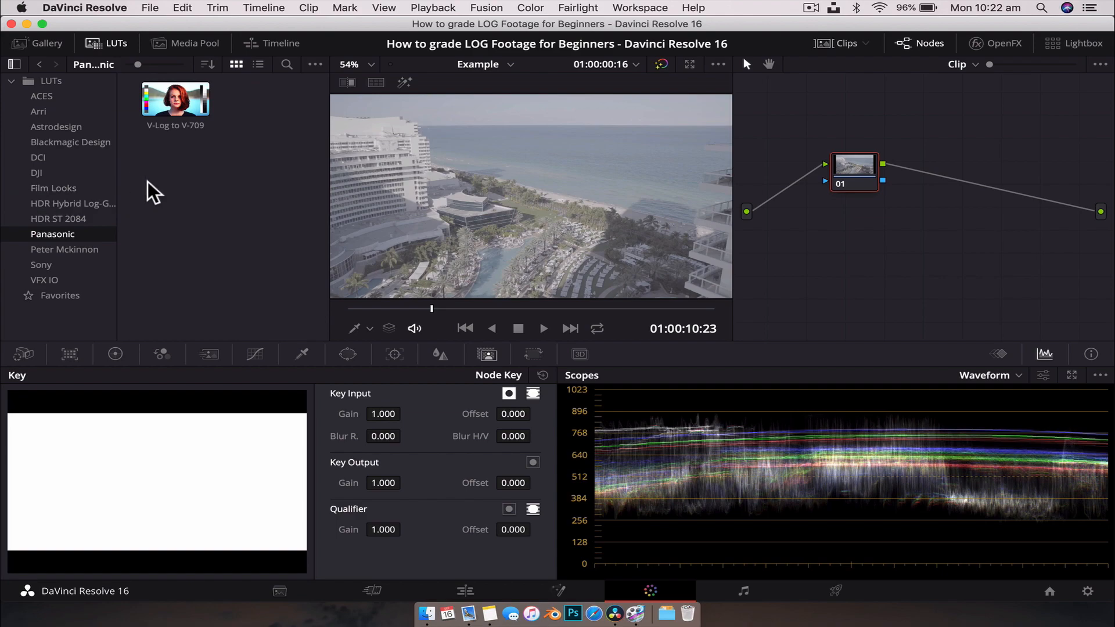
mouse_move(55, 254)
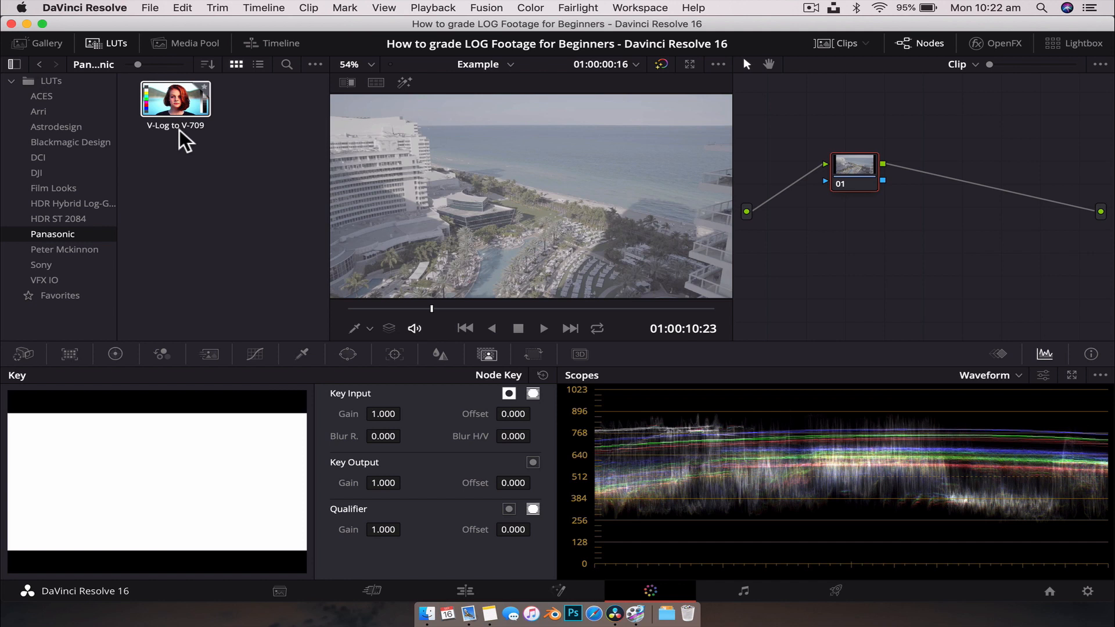
- Apply the Sony SLog3SGamut3.CineToLC-709TypeA LUT to the aerial clip's node 01
left_click(41, 265)
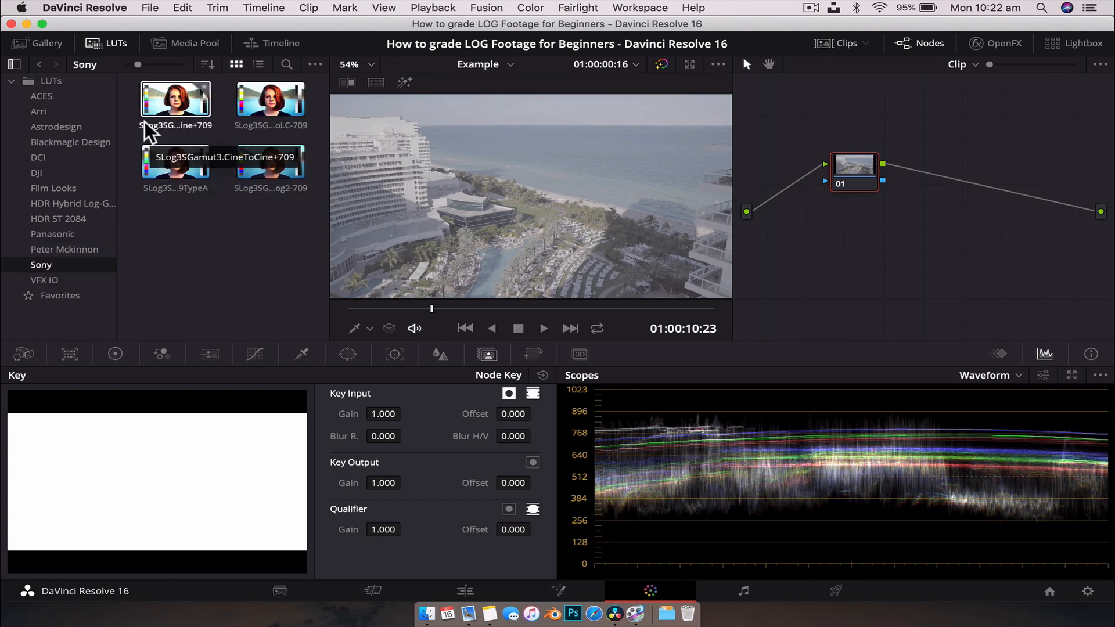
mouse_move(227, 278)
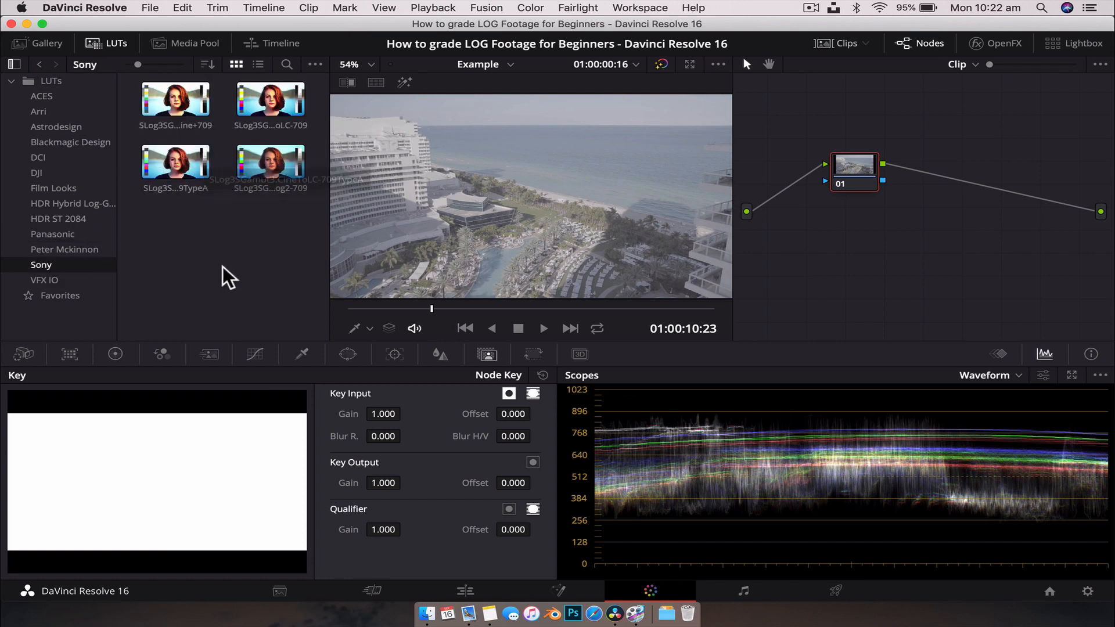
mouse_move(164, 238)
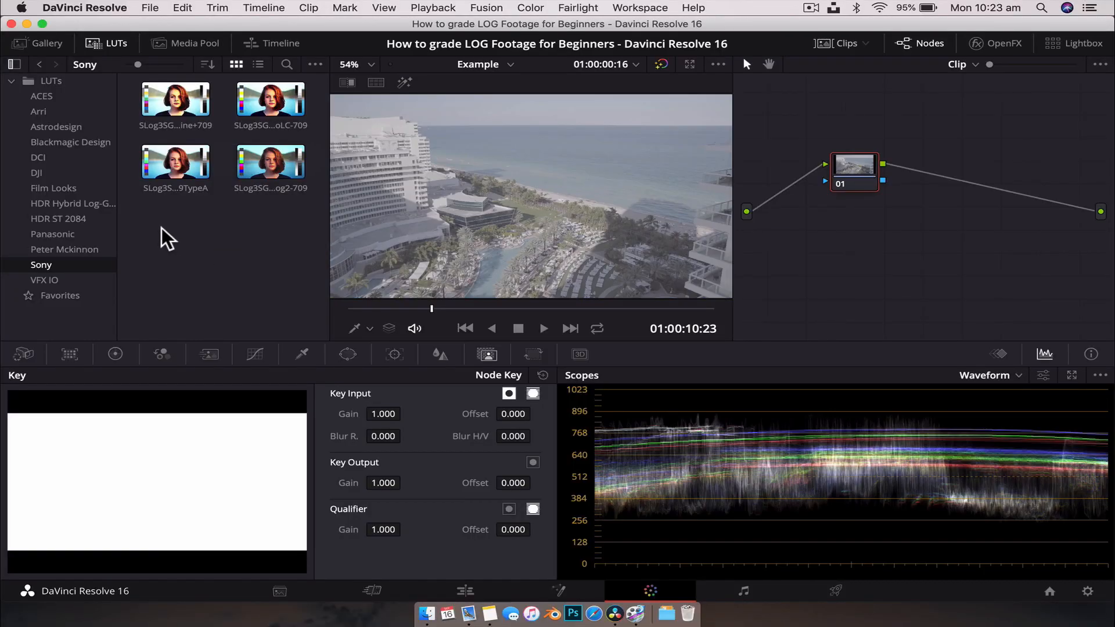
mouse_move(824, 215)
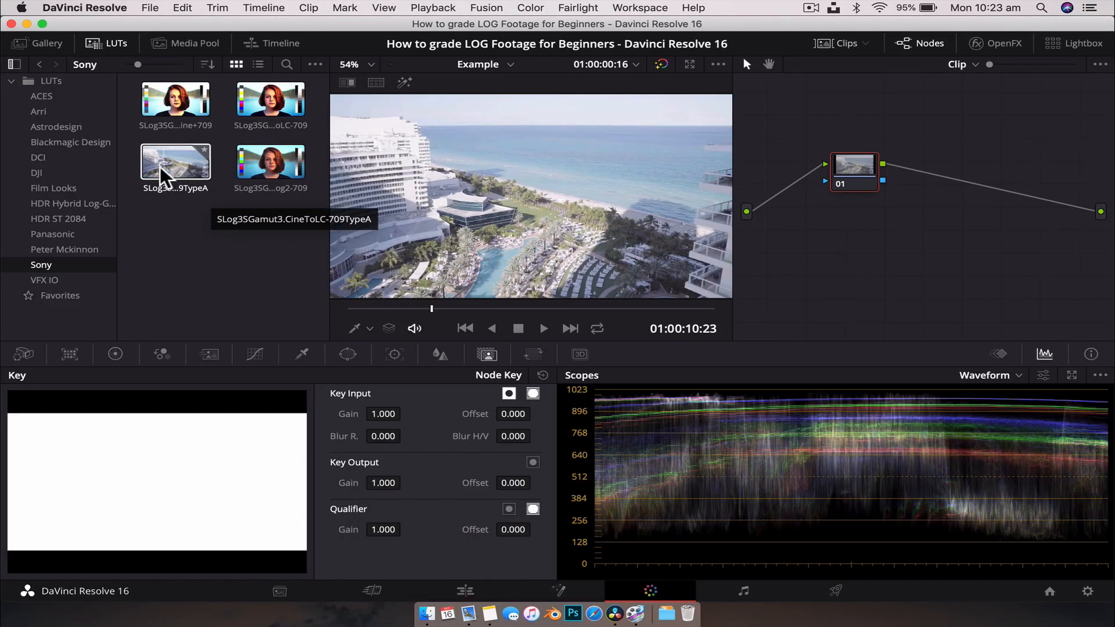
double_click(174, 168)
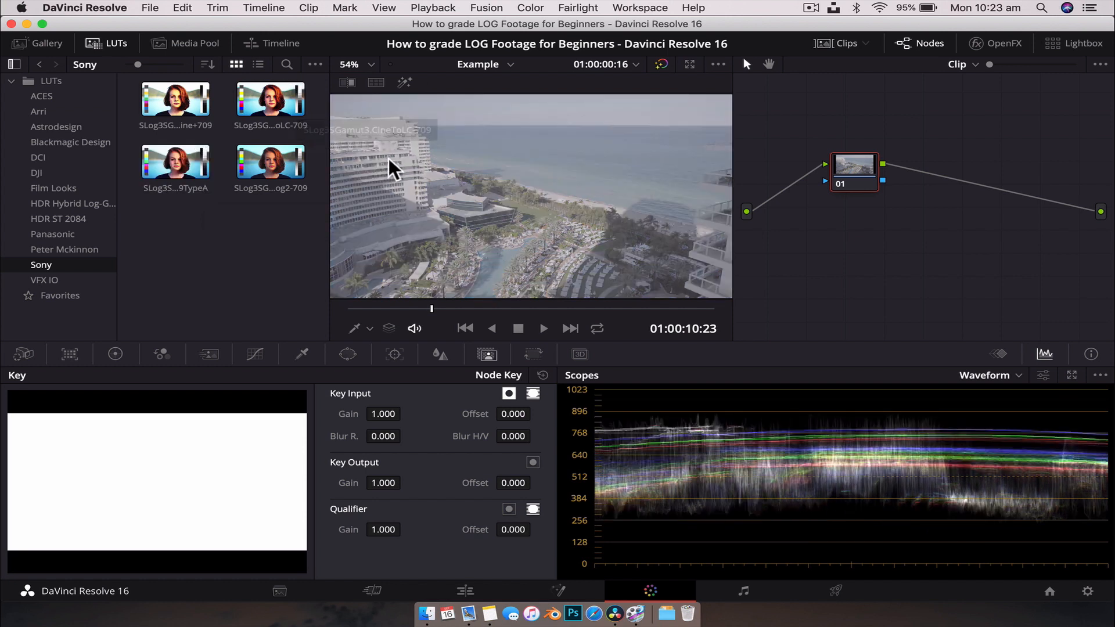
left_click(174, 100)
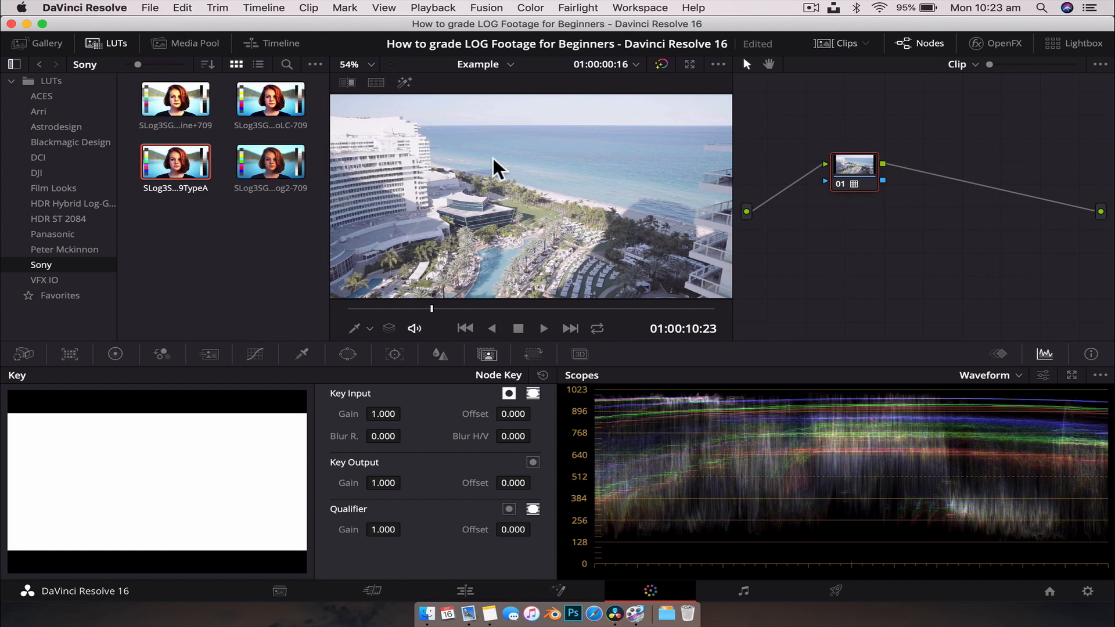
mouse_move(422, 171)
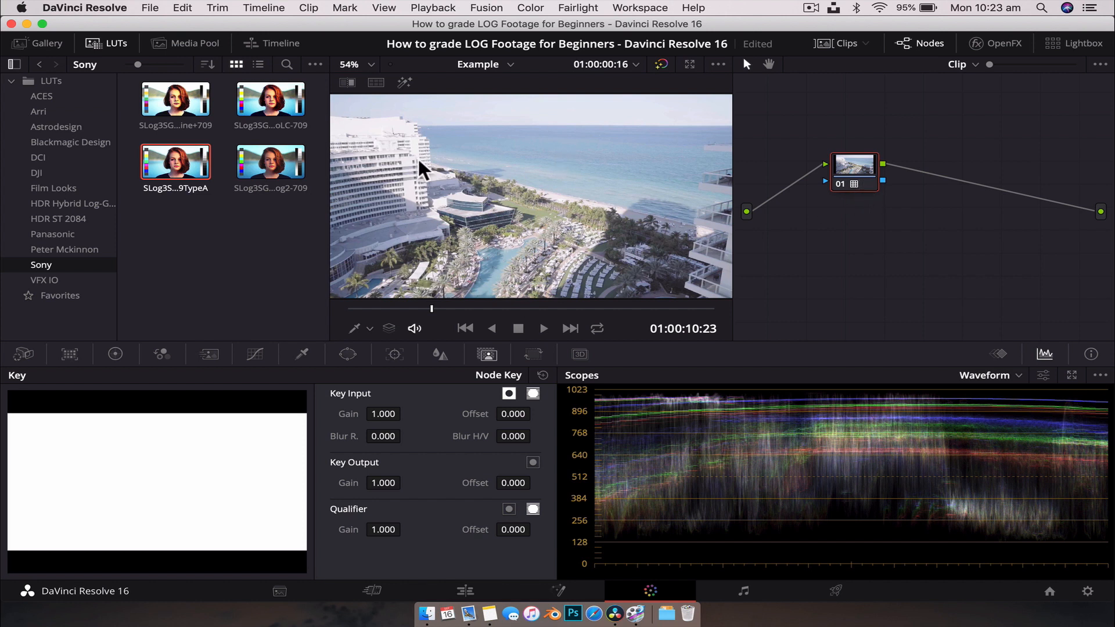
mouse_move(668, 193)
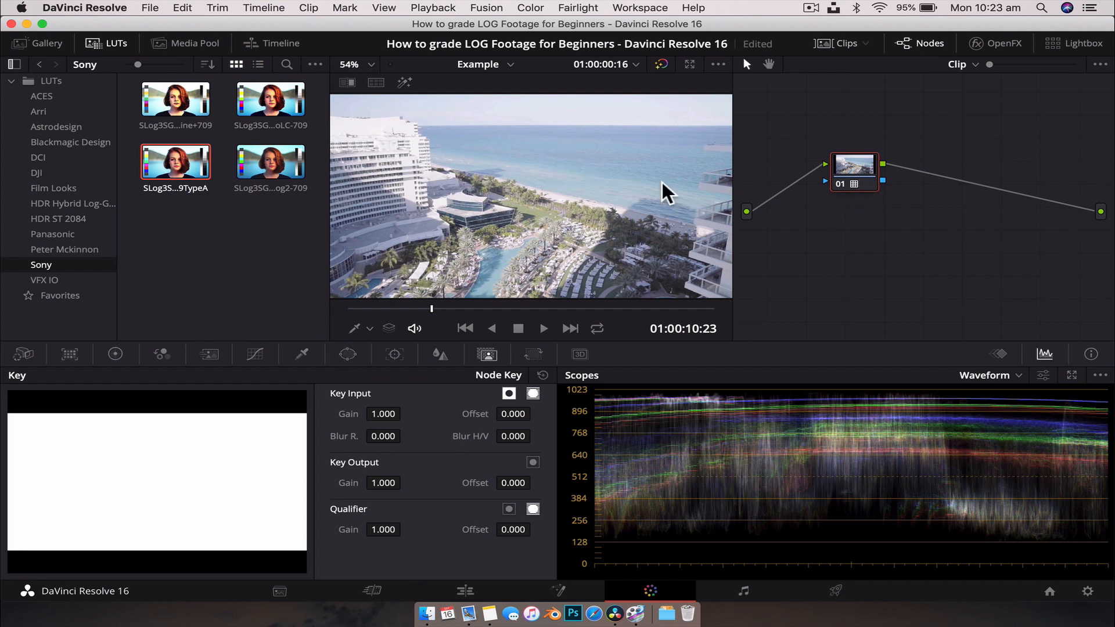
mouse_move(577, 186)
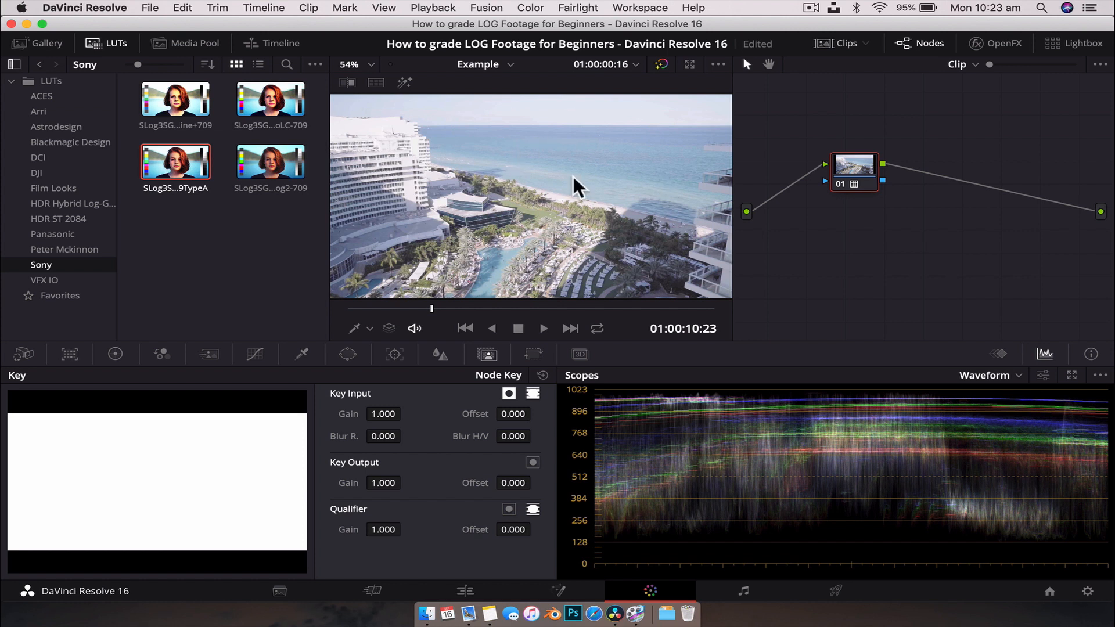
mouse_move(489, 362)
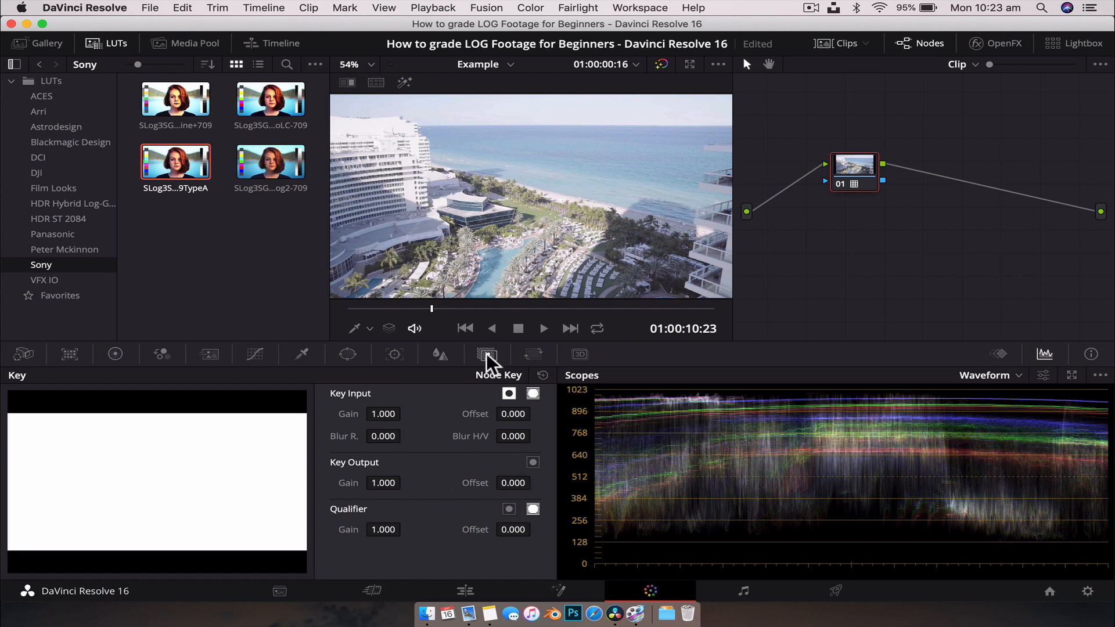
mouse_move(411, 460)
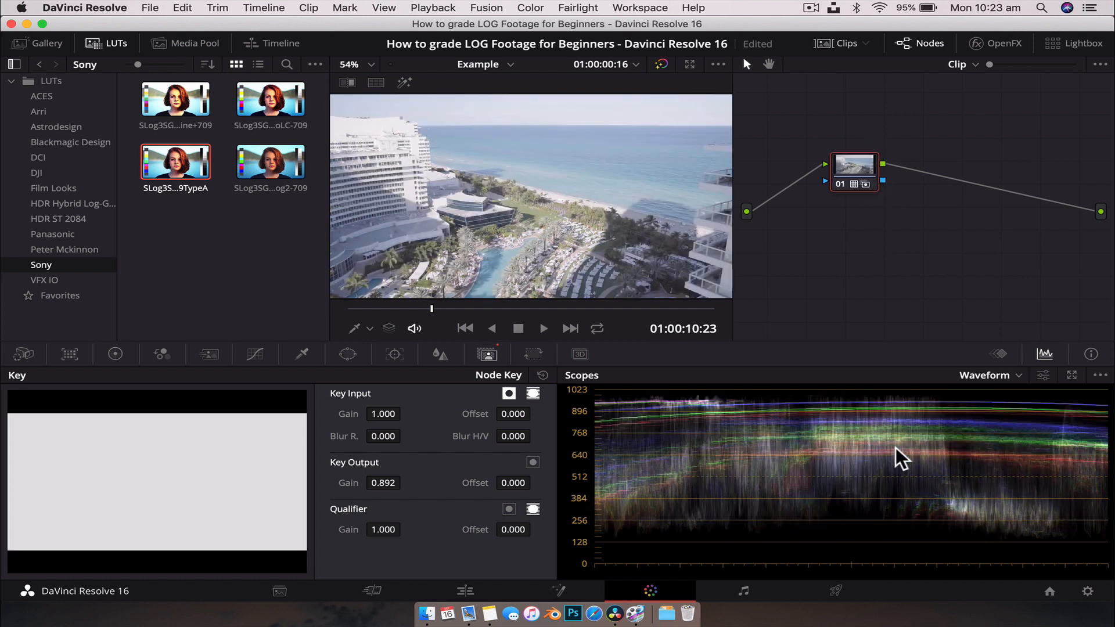
mouse_move(861, 469)
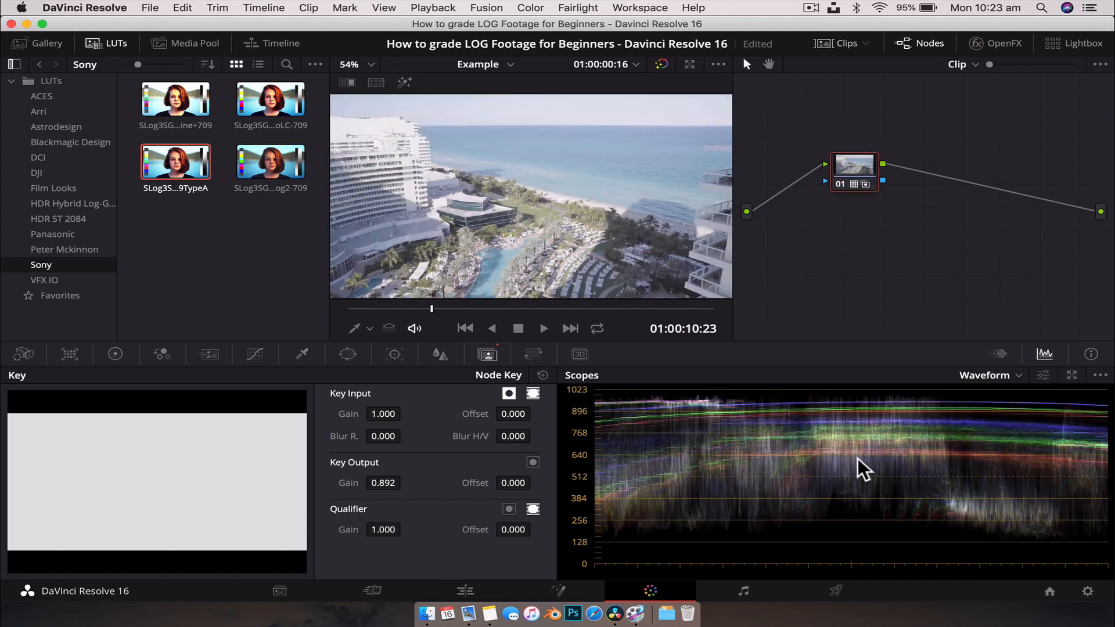
mouse_move(924, 477)
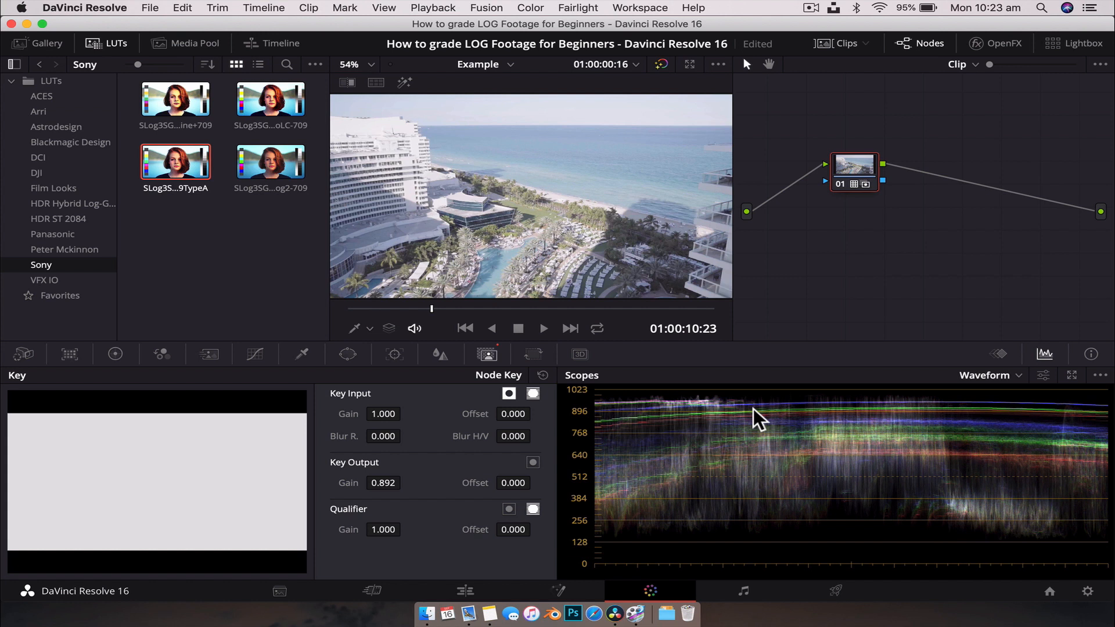
mouse_move(462, 143)
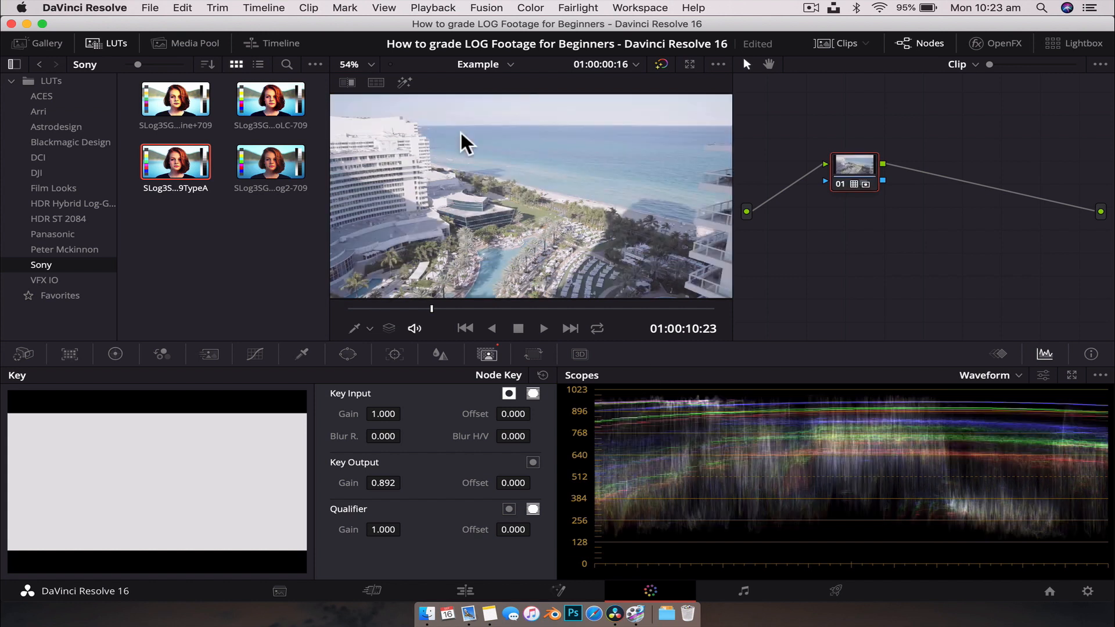
mouse_move(589, 150)
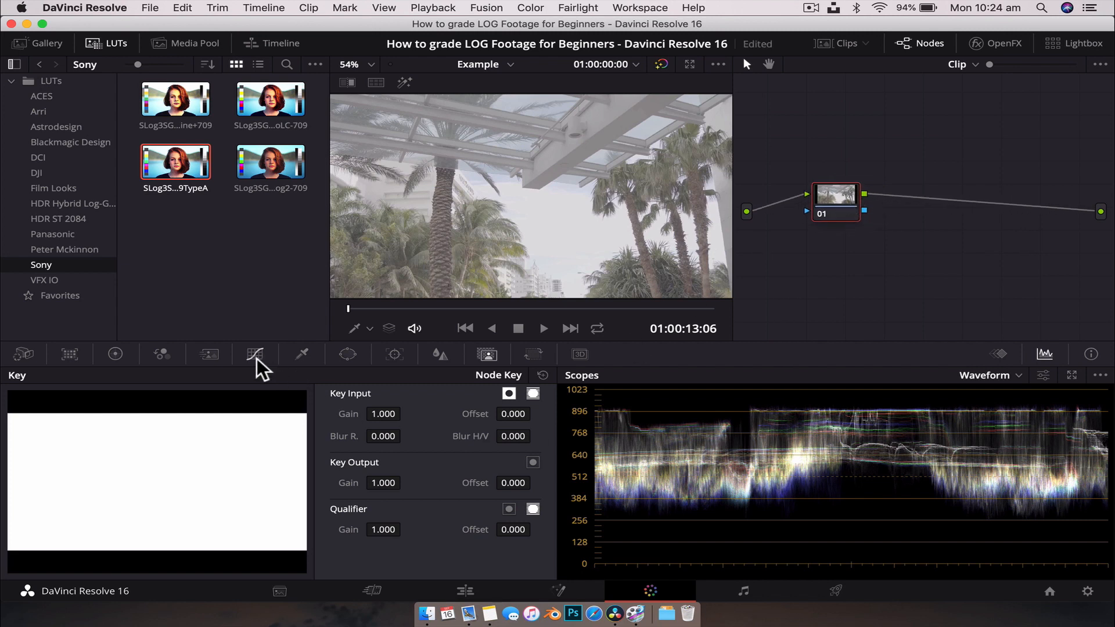
- Open the Curves palette for the palm-tree clip's node
left_click(254, 355)
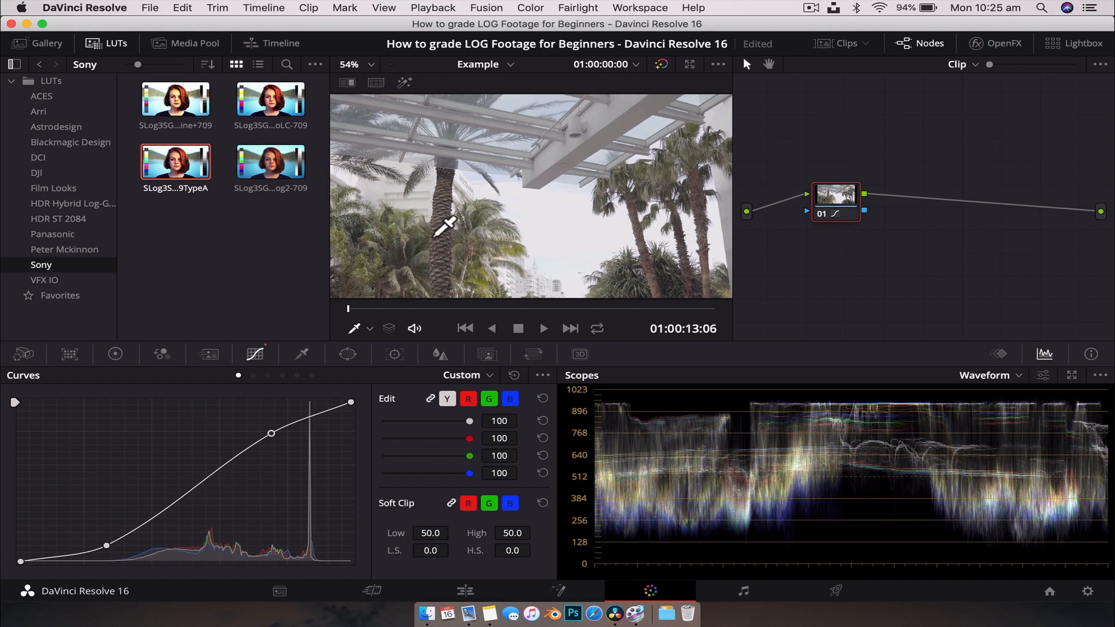
mouse_move(668, 108)
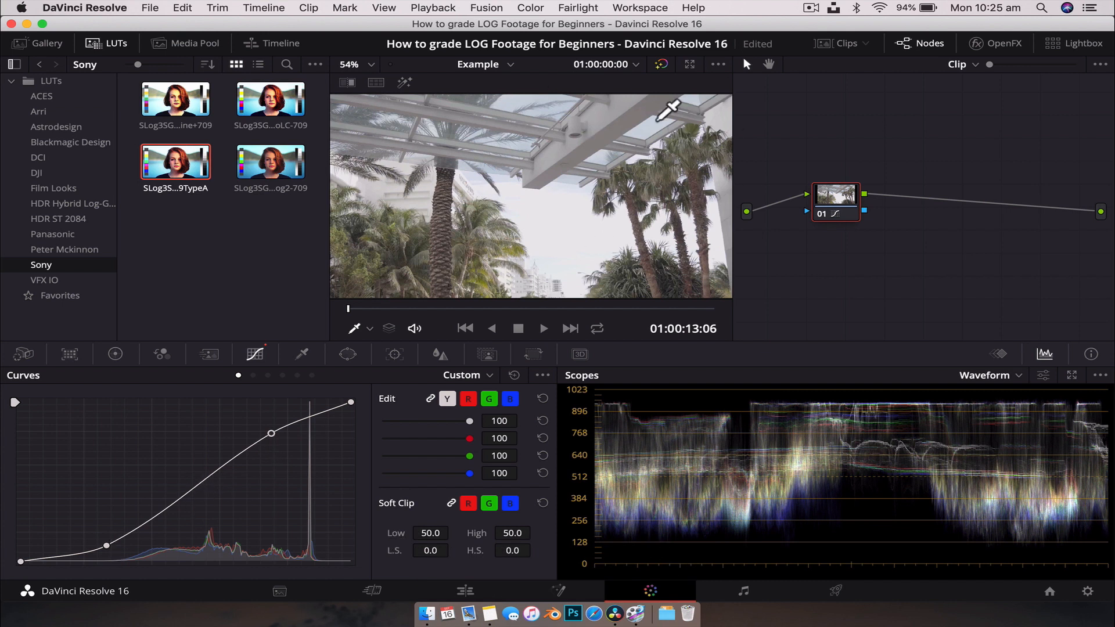
- Use Color > Nodes > Add Serial Node to append node 02 after the curve node
left_click(530, 8)
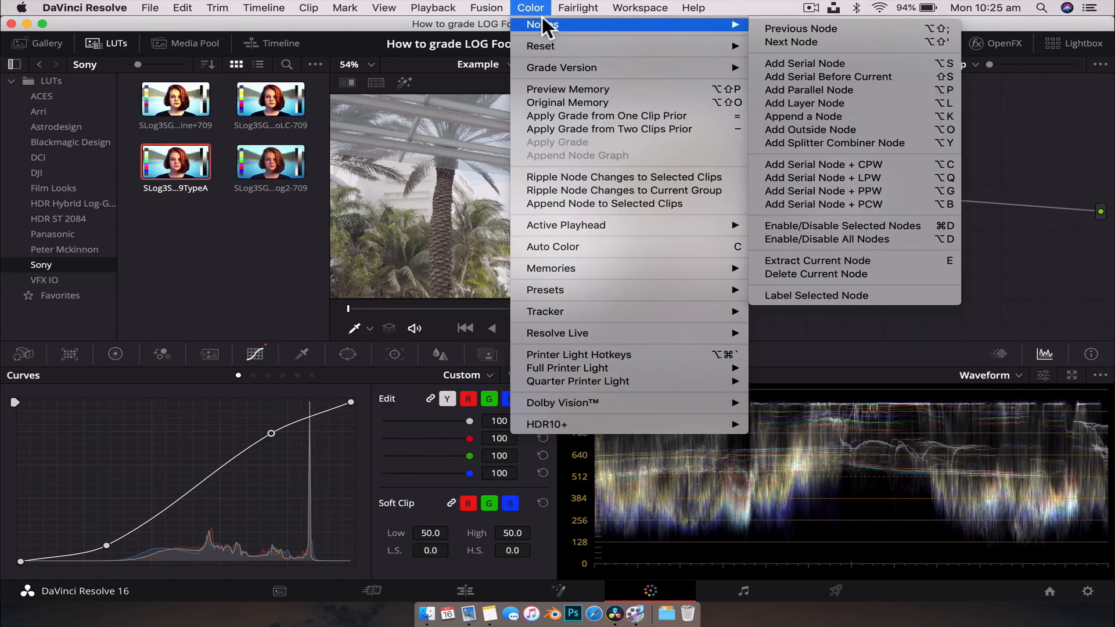
left_click(805, 63)
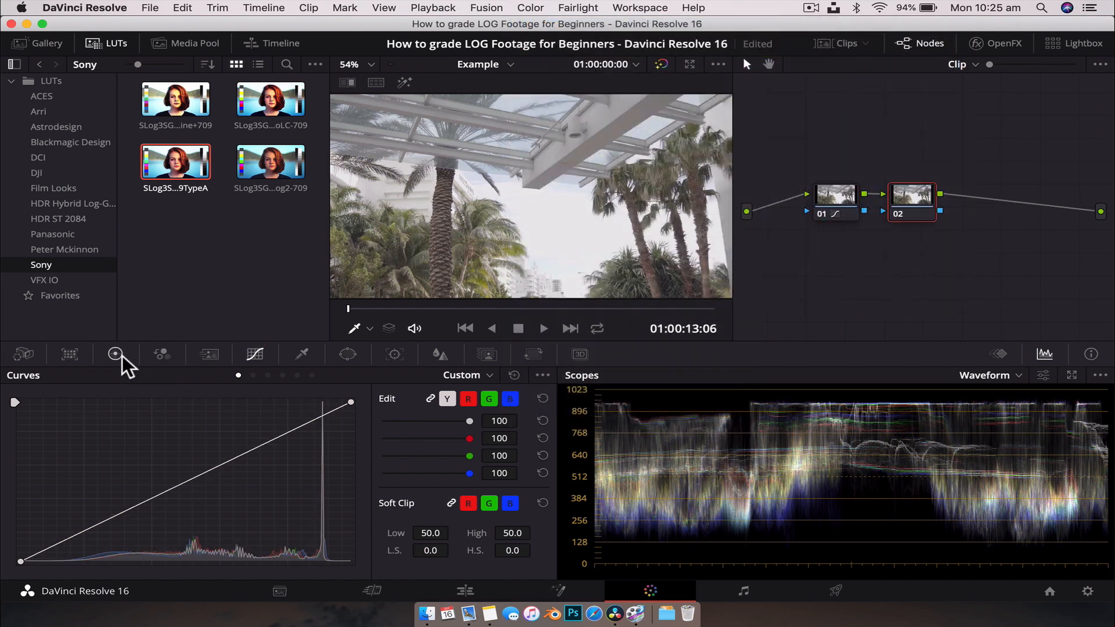
- Open the primary Color Wheels palette for node 02
left_click(115, 354)
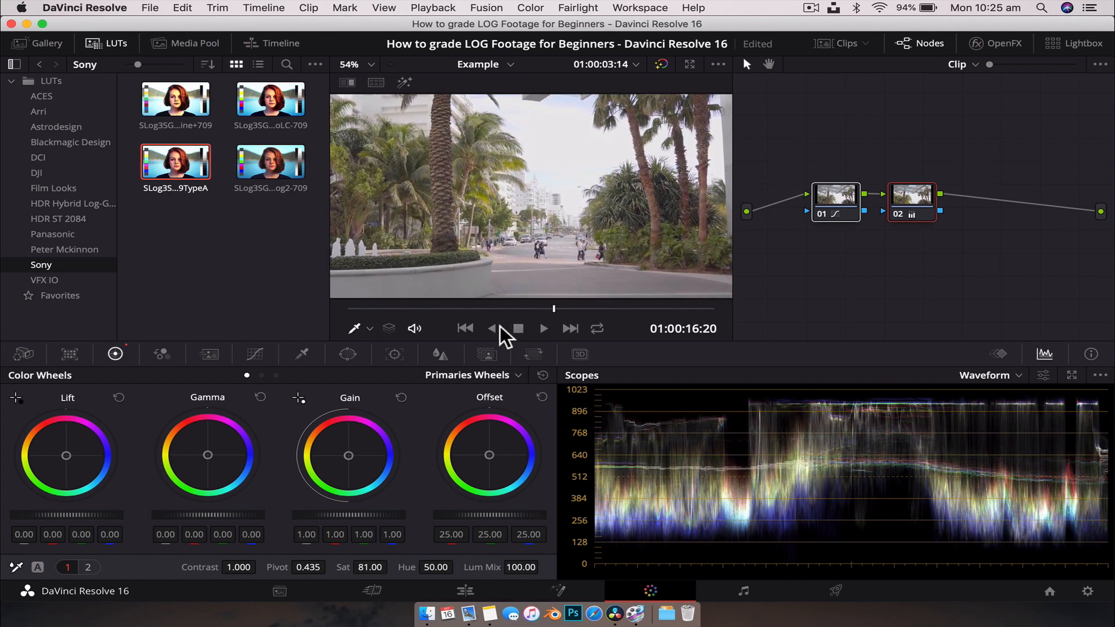
- Stop playback and show the Peter Mckinnon LUT folder
left_click(465, 327)
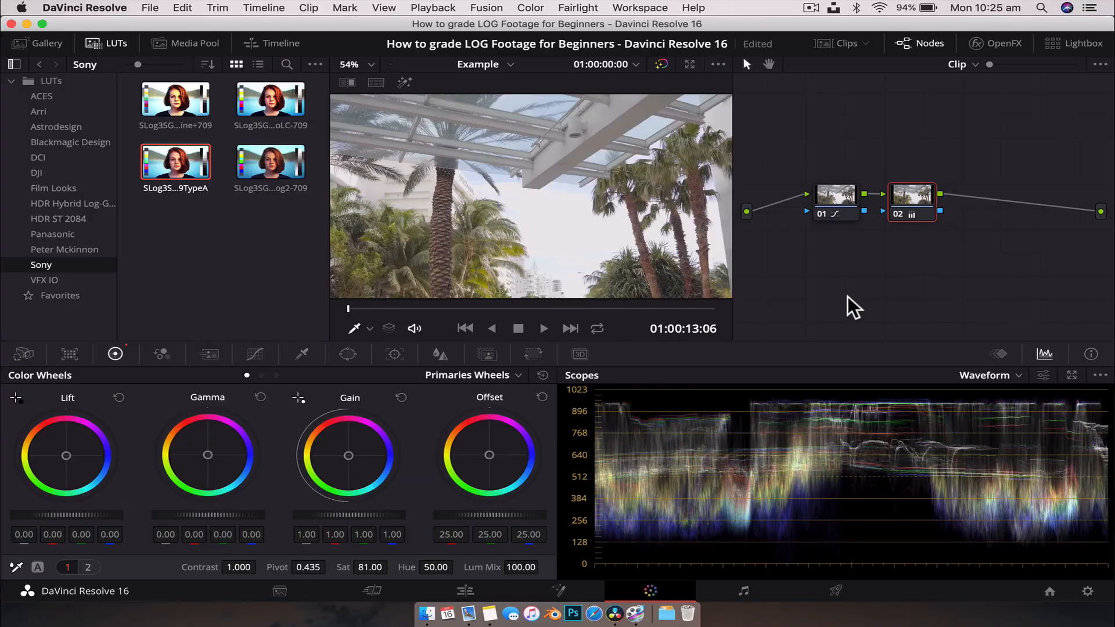
left_click(64, 249)
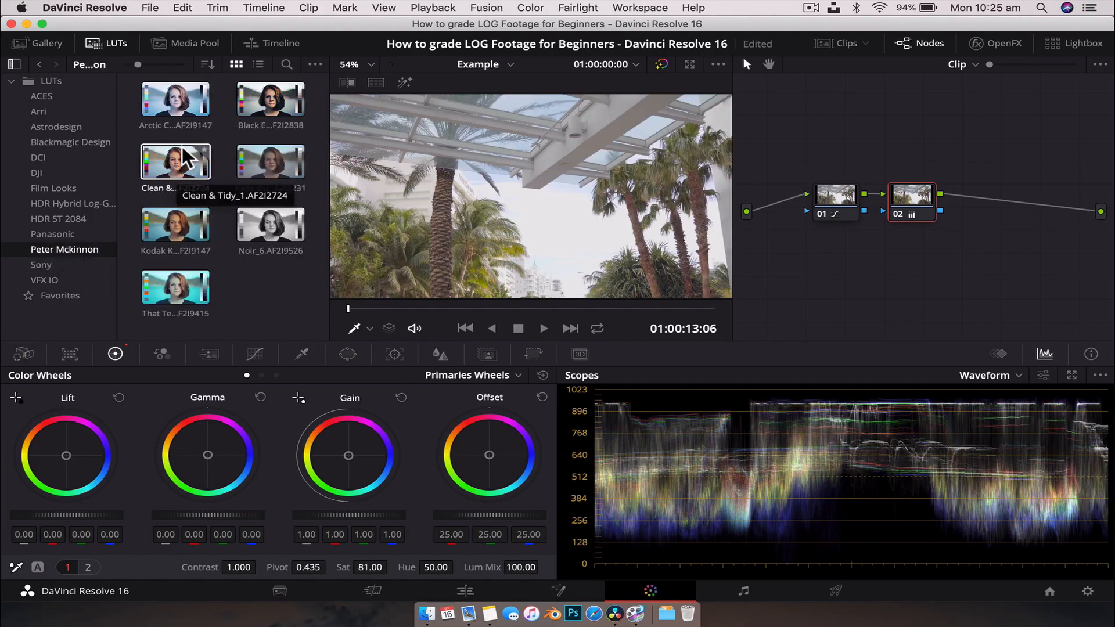